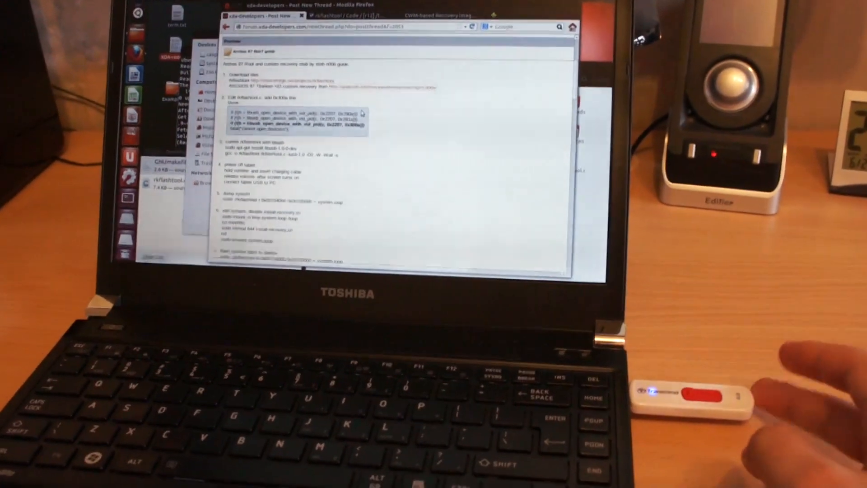
# Switch from the XDA rooting guide to the SourceForge rkflashtool tab, then show the Home folder.
pyautogui.click(343, 15)
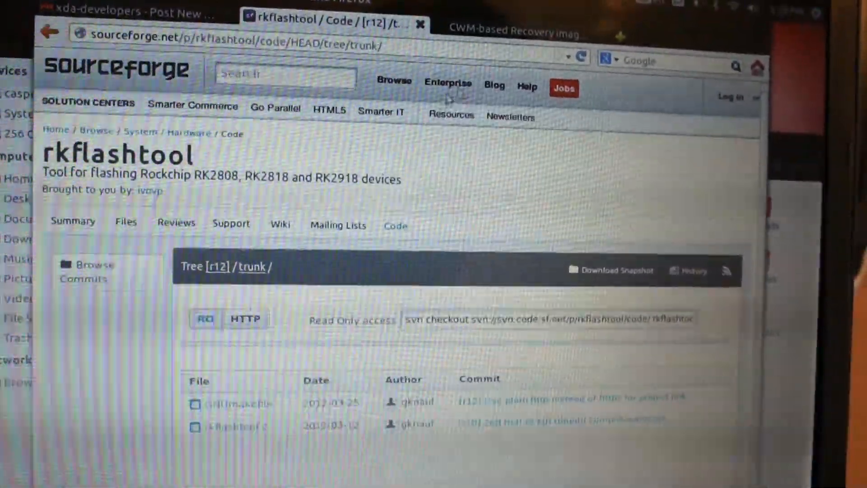
pyautogui.click(509, 36)
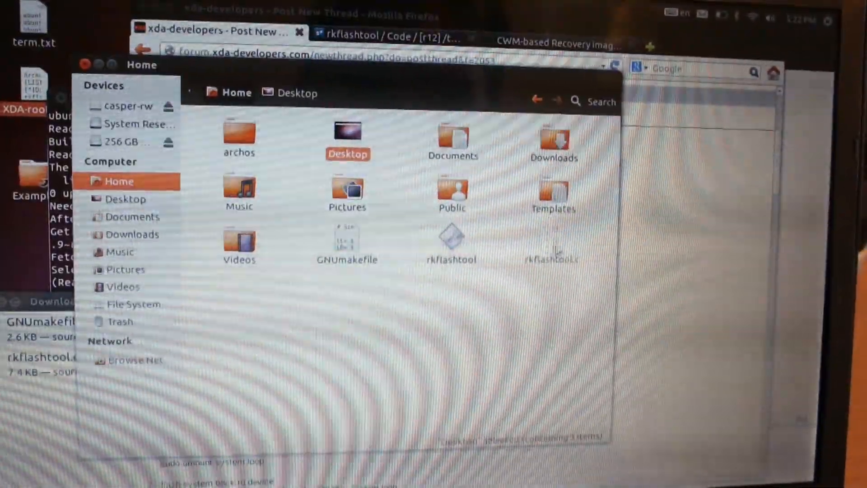
pyautogui.click(549, 243)
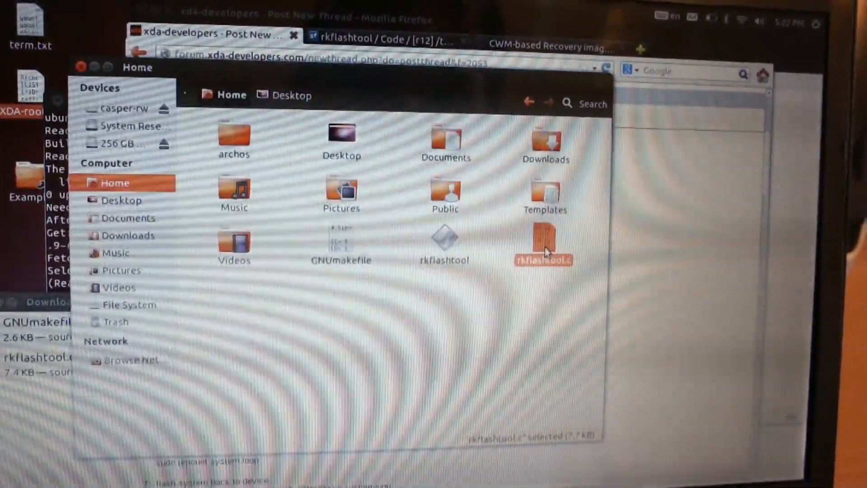
pyautogui.doubleClick(542, 242)
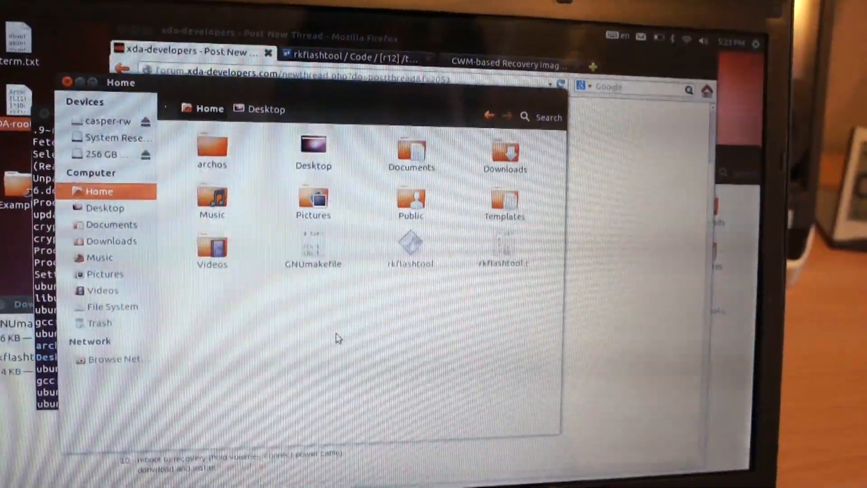
pyautogui.click(411, 240)
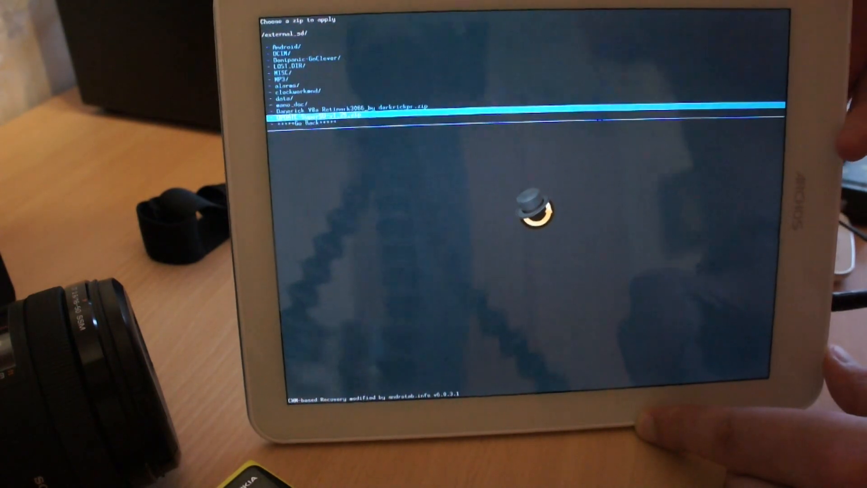
# Select UPDATE-SuperSU-v1.25.zip from the SD card, reaching the 'Confirm install?' prompt.
pyautogui.click(357, 107)
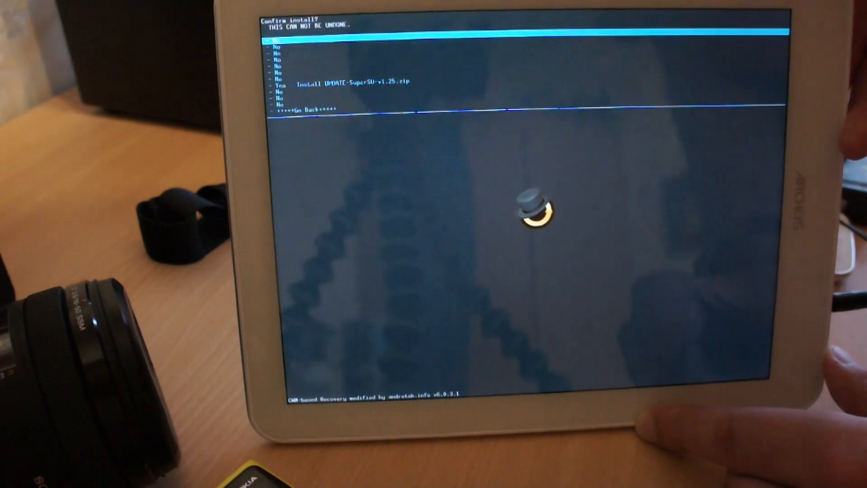